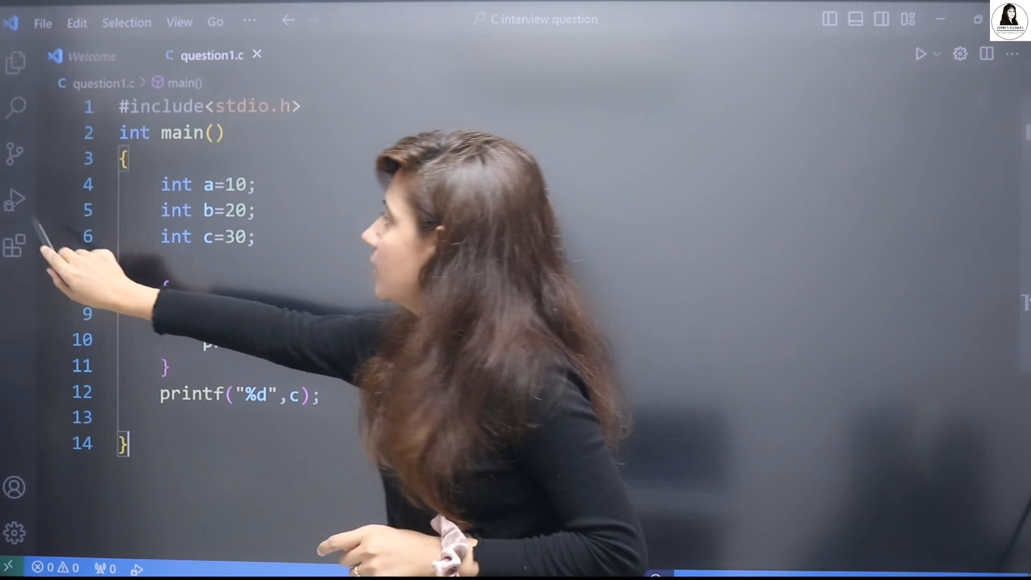
# - Show the Run and Debug view next to question1.c
pyautogui.click(16, 202)
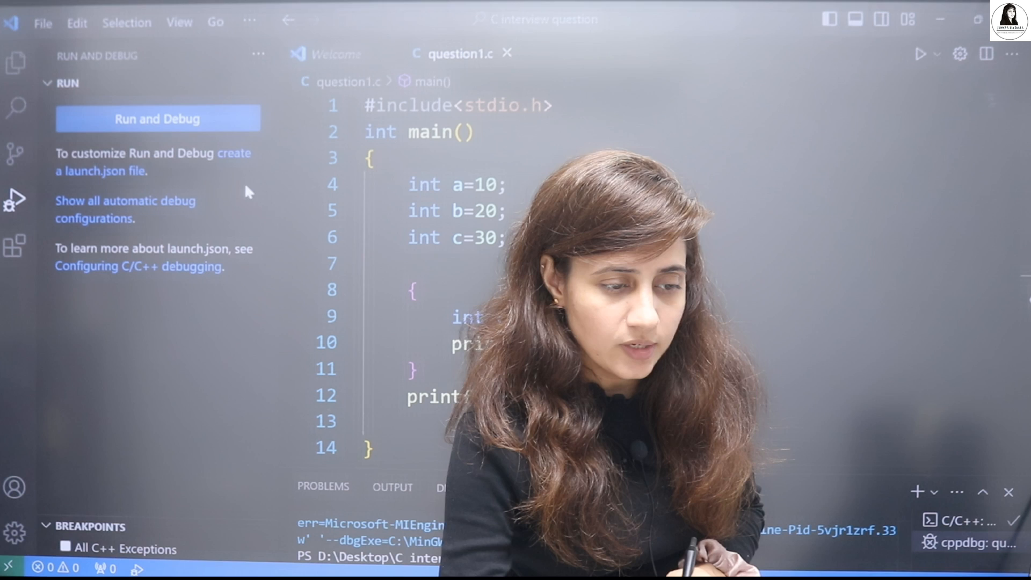
# - Add breakpoints on the declaration lines of question1.c and start a debug build
pyautogui.click(291, 237)
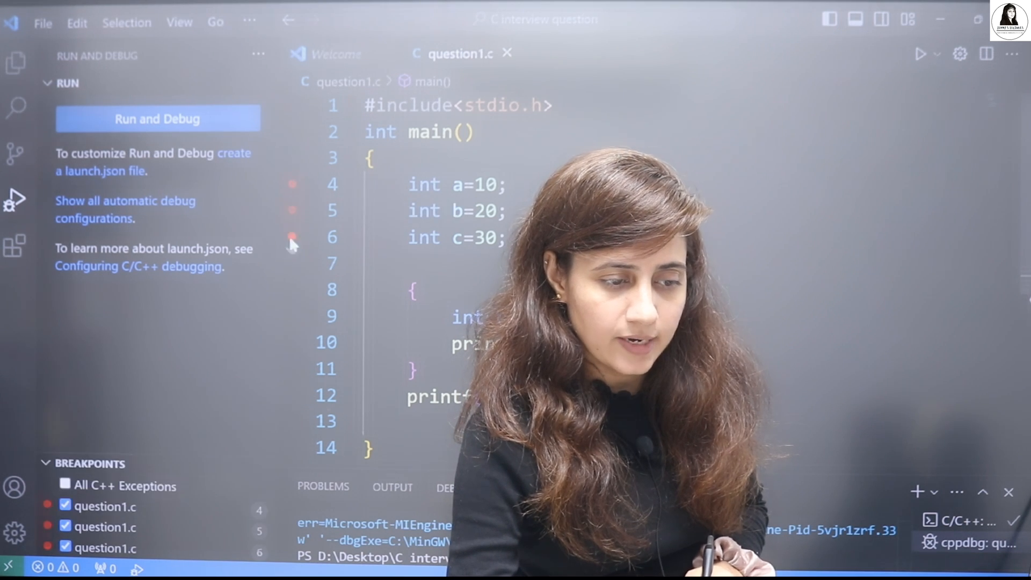
pyautogui.click(290, 315)
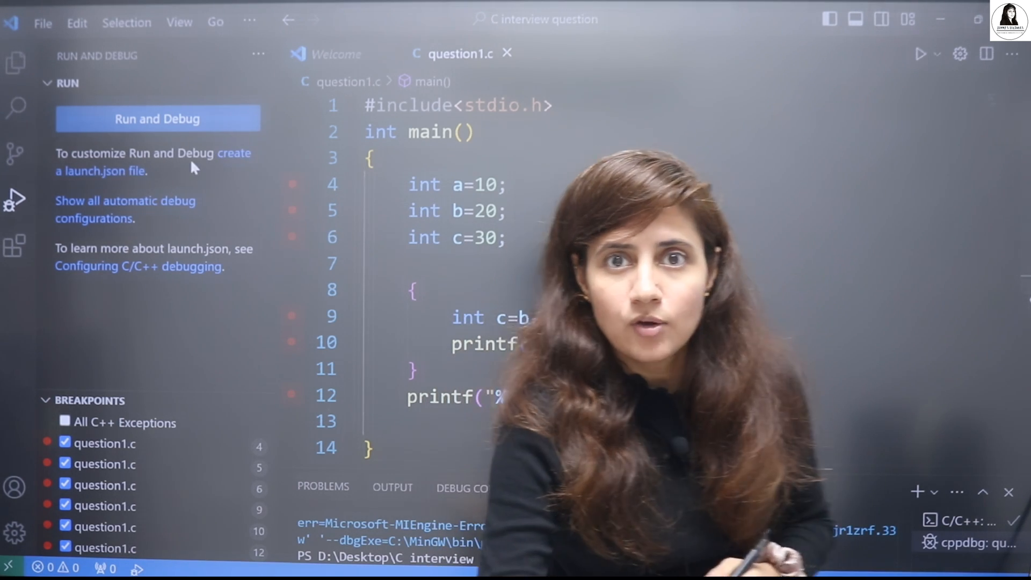
pyautogui.click(158, 118)
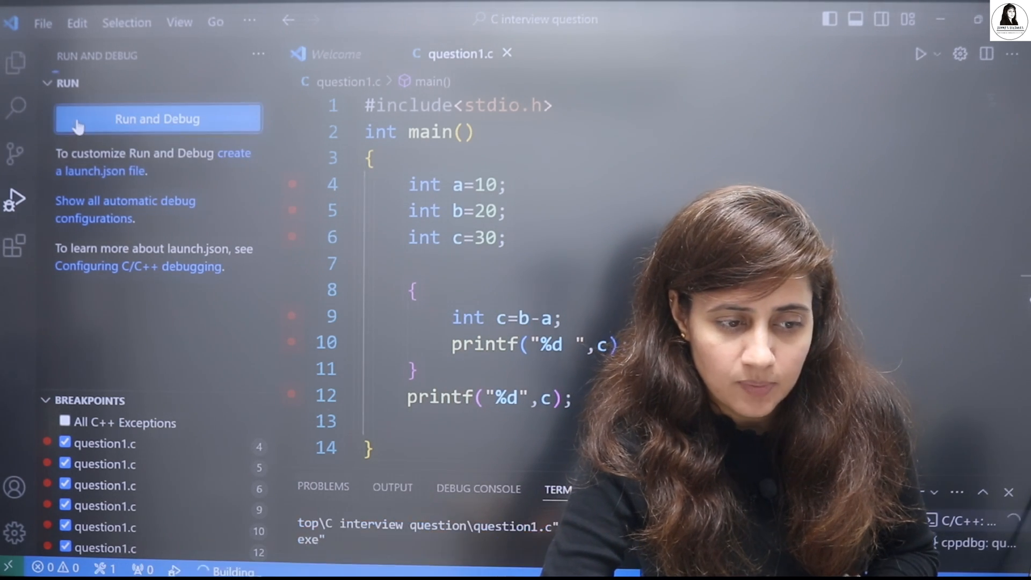
# - Launch under gcc and step over lines 4–6 so a=10, b=20, pausing at int c=b-a
pyautogui.click(158, 118)
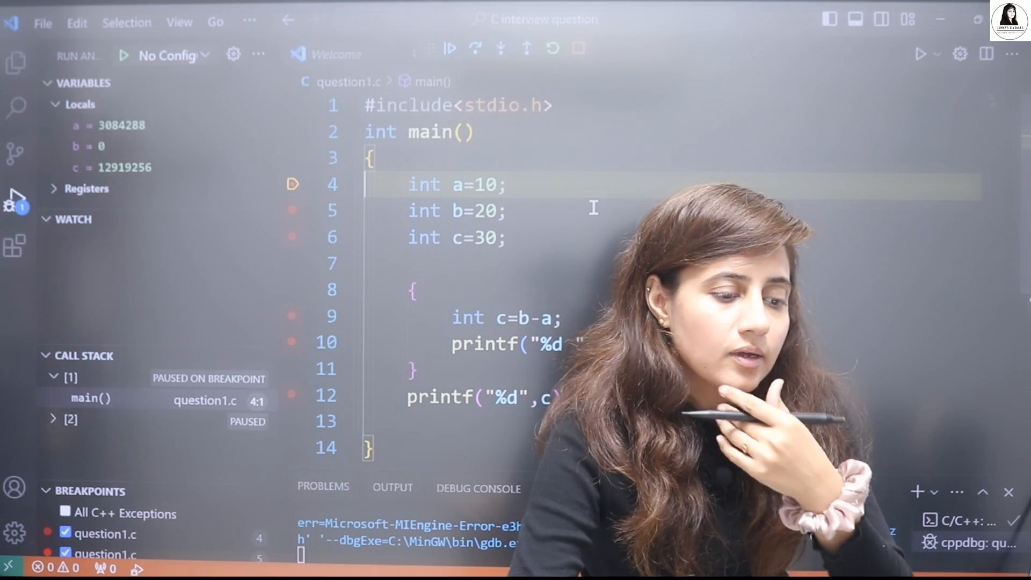
pyautogui.moveTo(475, 49)
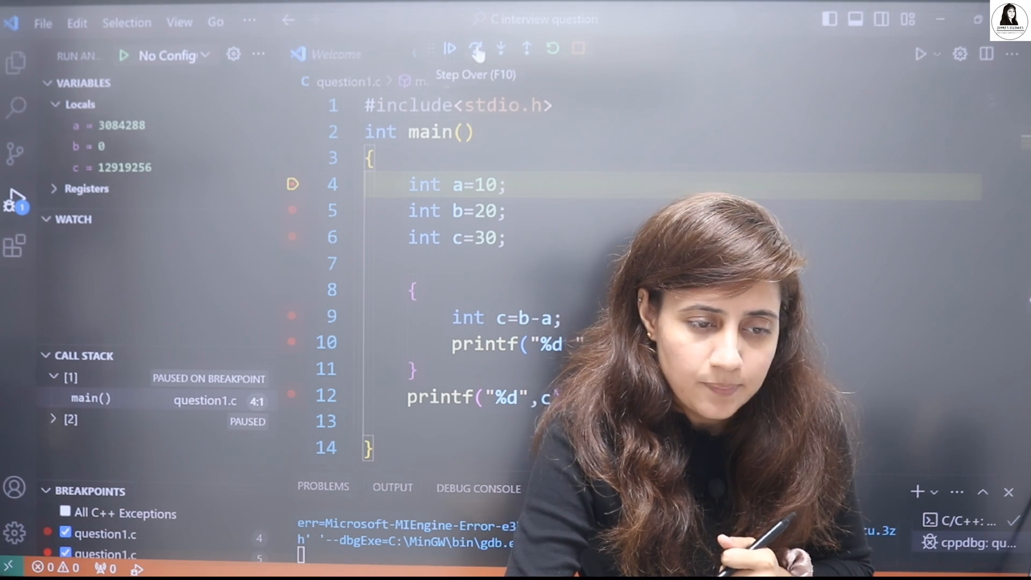
pyautogui.click(475, 49)
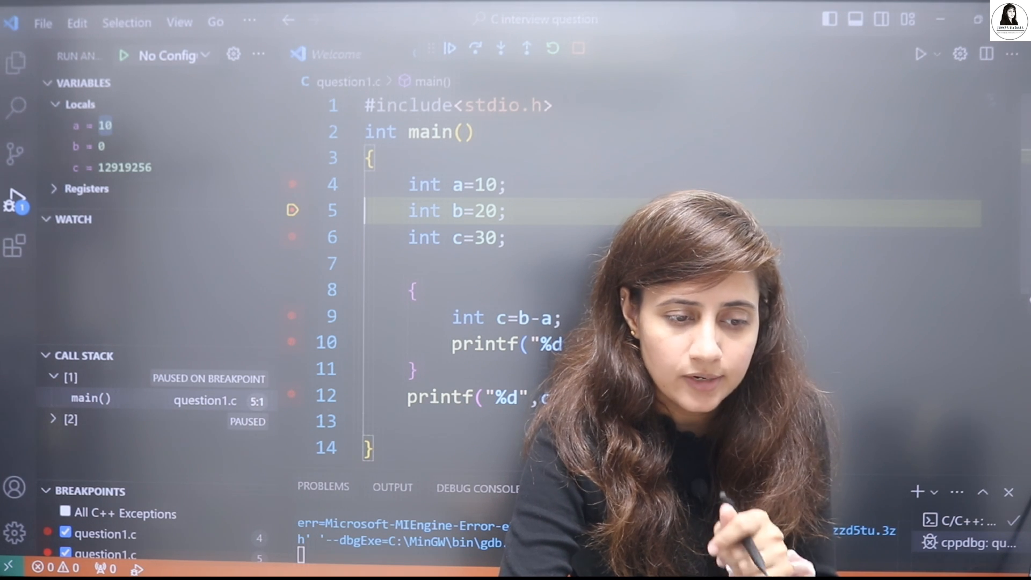
pyautogui.click(474, 50)
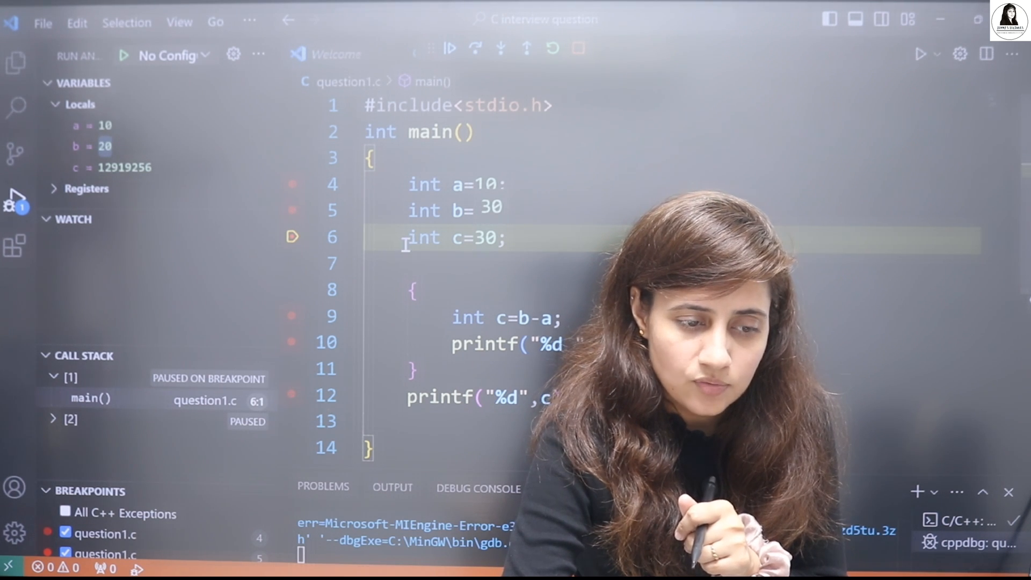
pyautogui.click(475, 49)
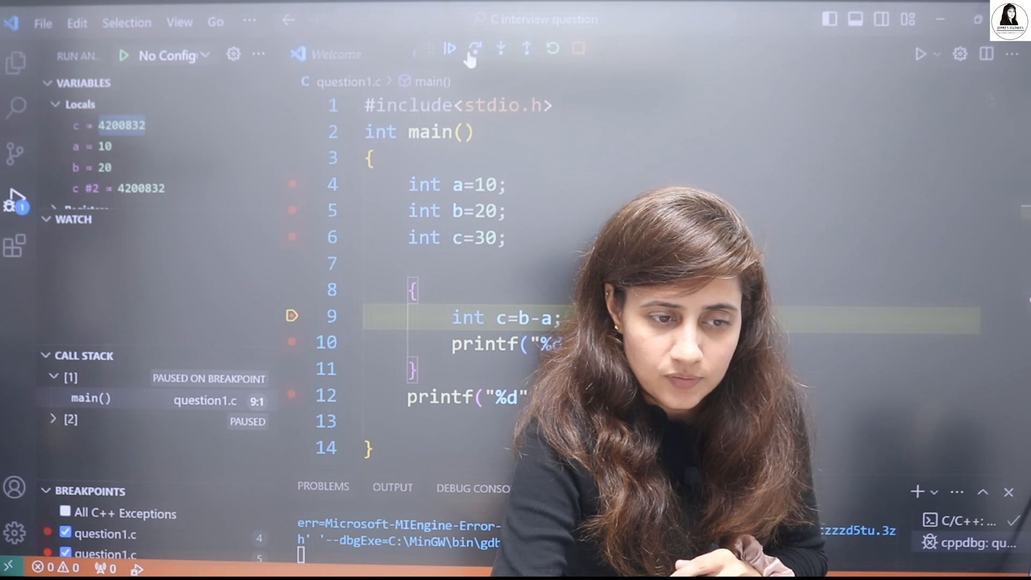
# - Step so inner c becomes 10 and prints, then continue to the final printf and end the session
pyautogui.click(473, 48)
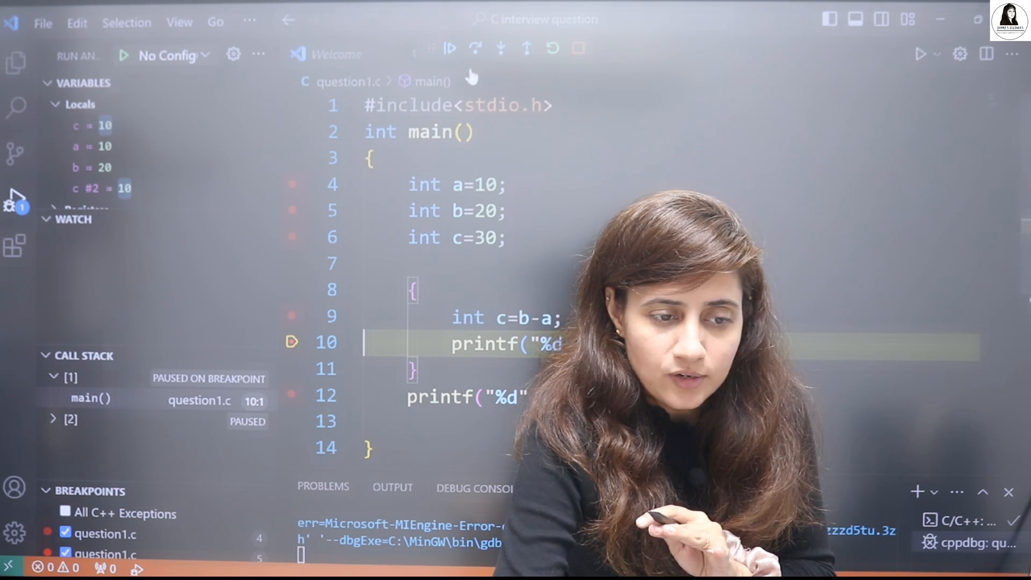
pyautogui.click(478, 47)
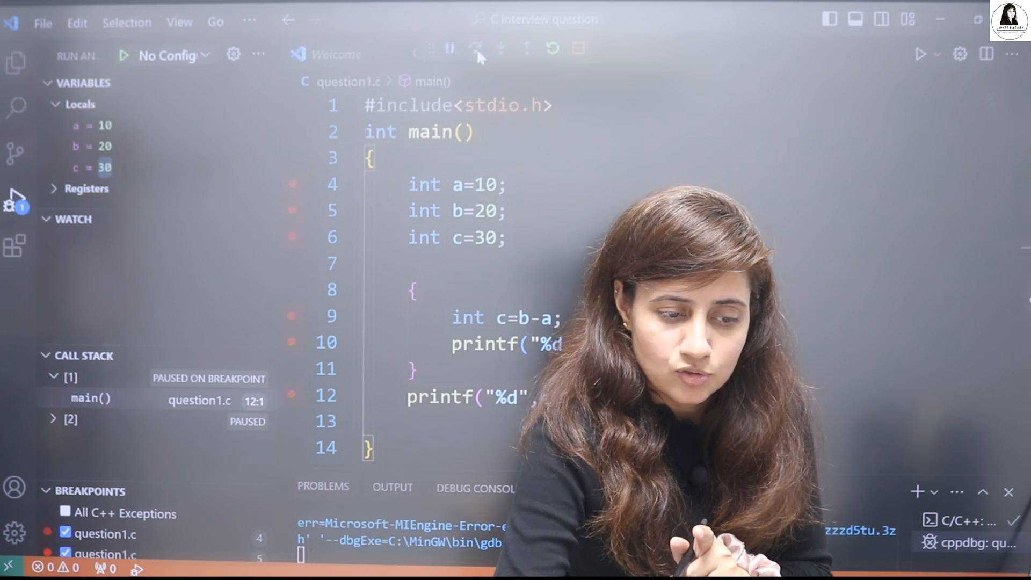
pyautogui.click(474, 50)
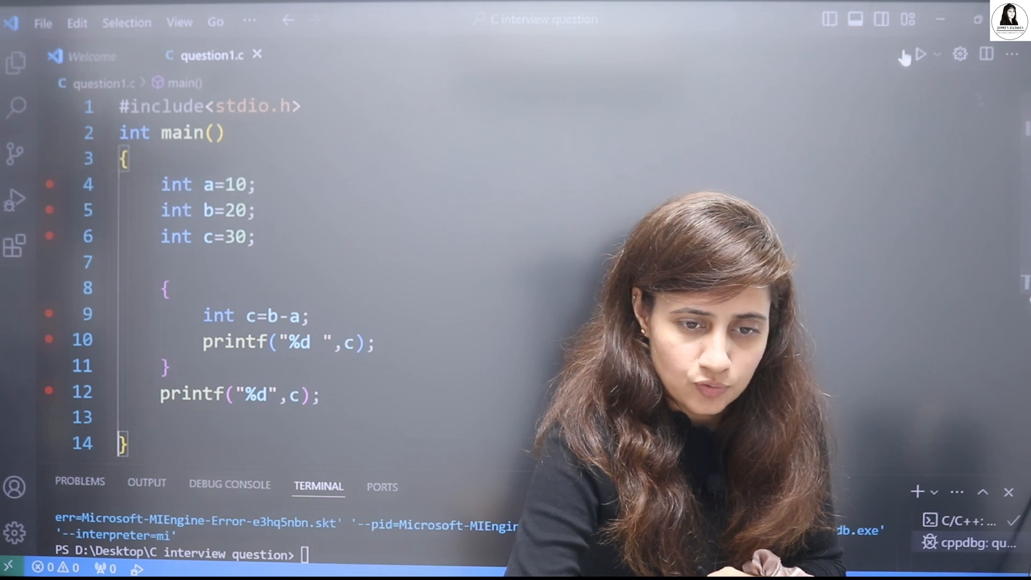
pyautogui.click(921, 54)
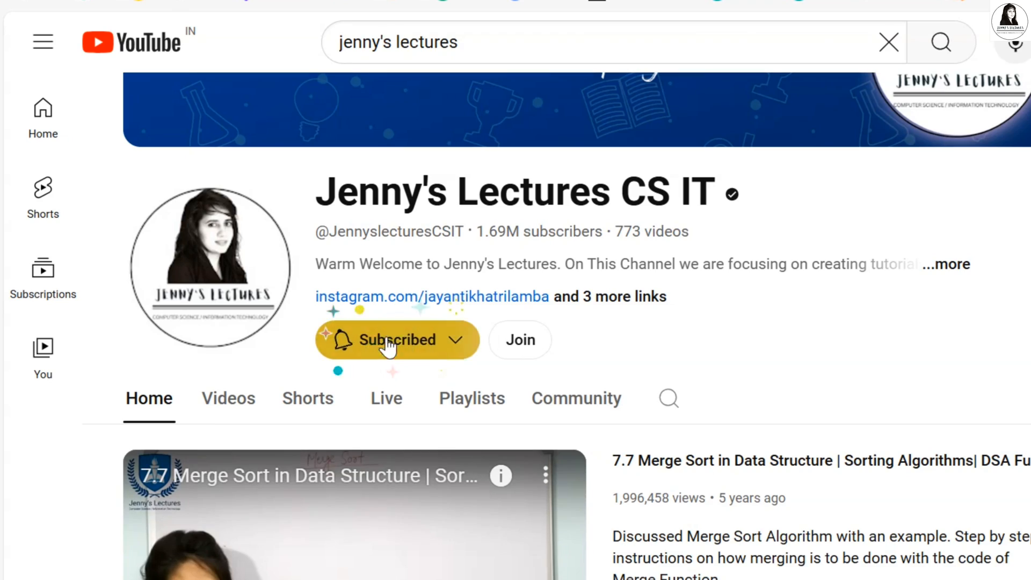
# - Set the subscribed lectures channel's notification bell to All
pyautogui.click(397, 340)
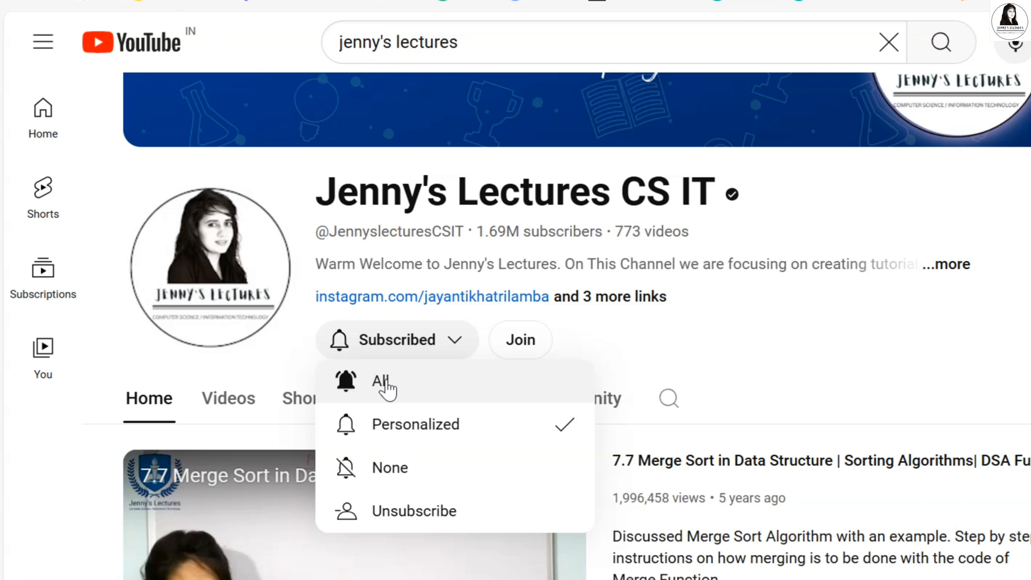
pyautogui.click(382, 381)
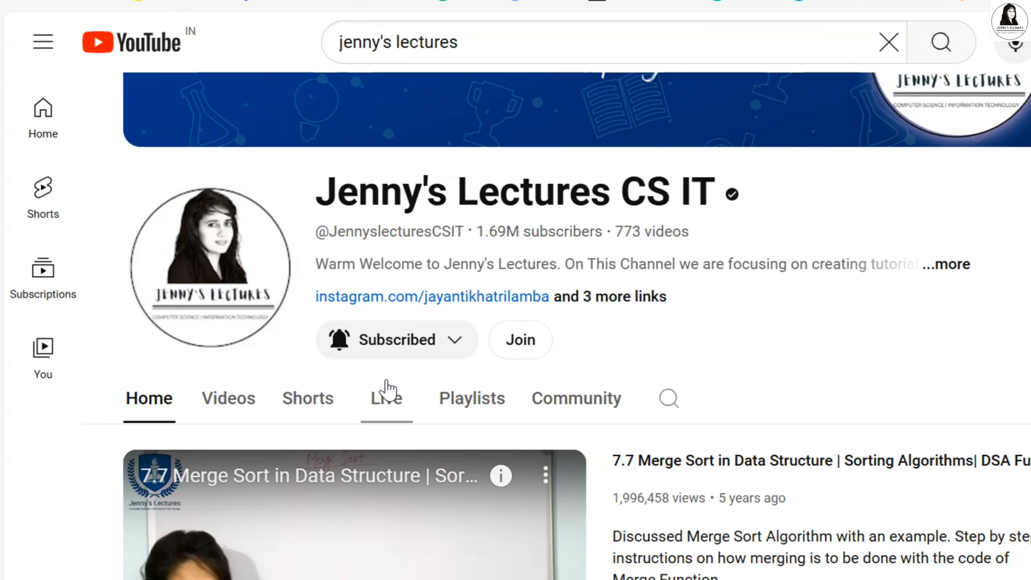